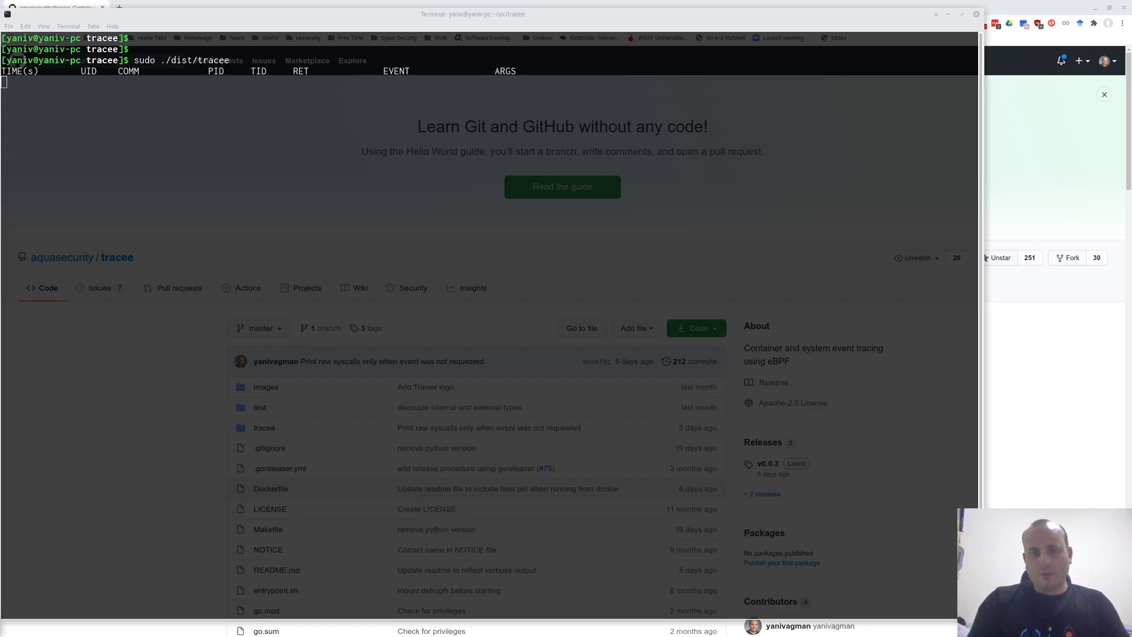
Run Tracee unfiltered, then list files in a second terminal to generate events.
{"action": "key", "text": "Return"}
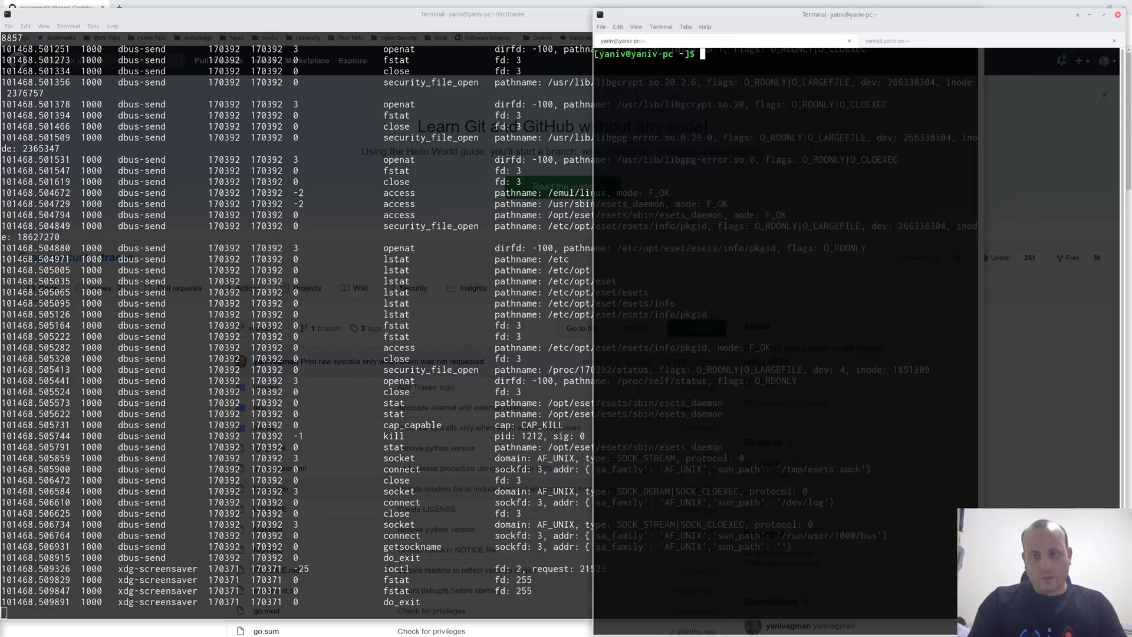
{"action": "type", "text": "ls"}
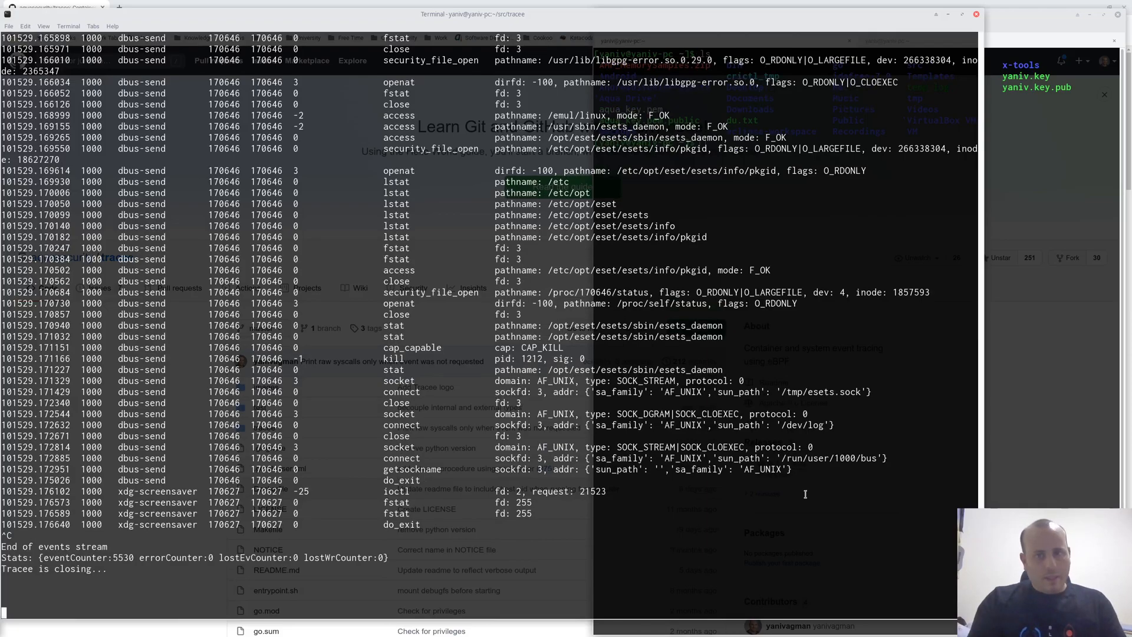
Relaunch Tracee with sudo and -c to trace only container events.
{"action": "type", "text": "sudo ./dist/tracee"}
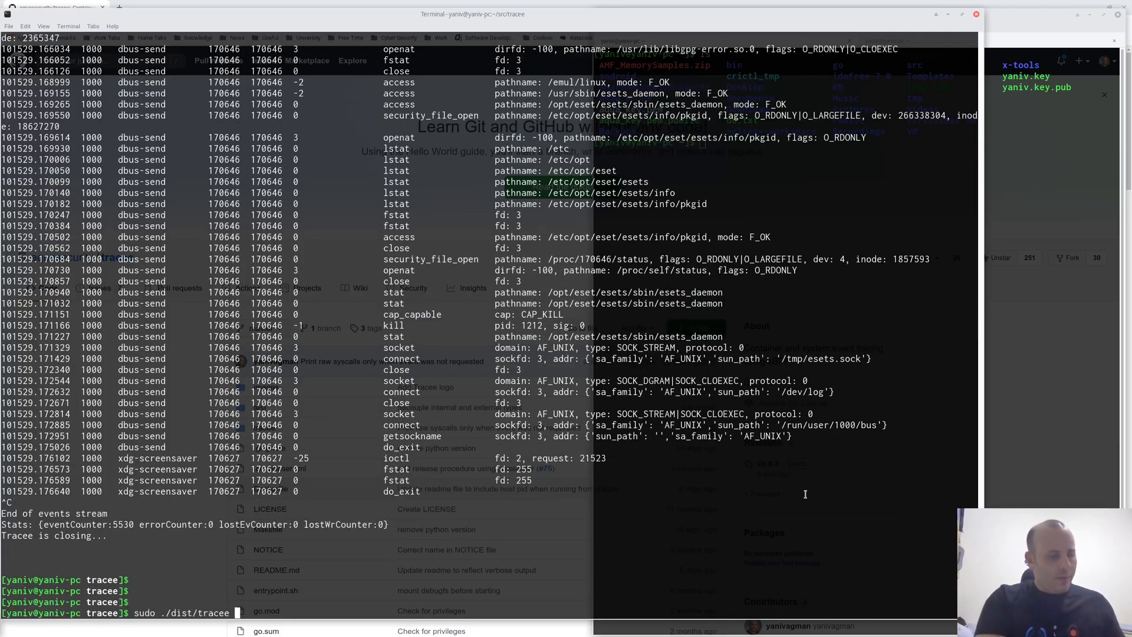
{"action": "type", "text": "-c"}
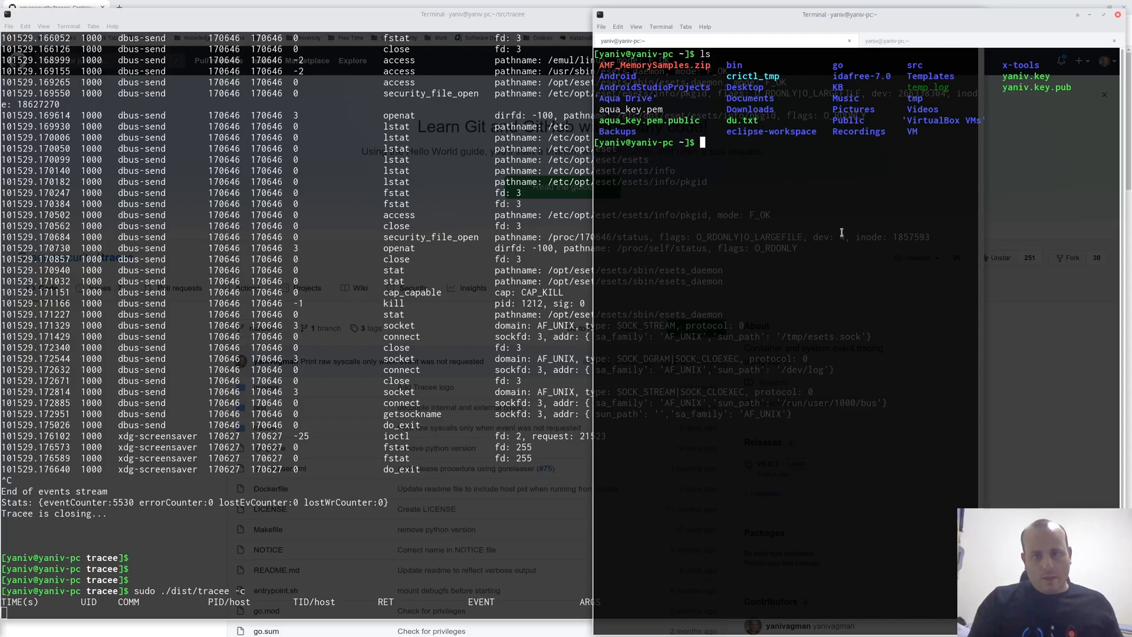
{"action": "type", "text": "ls"}
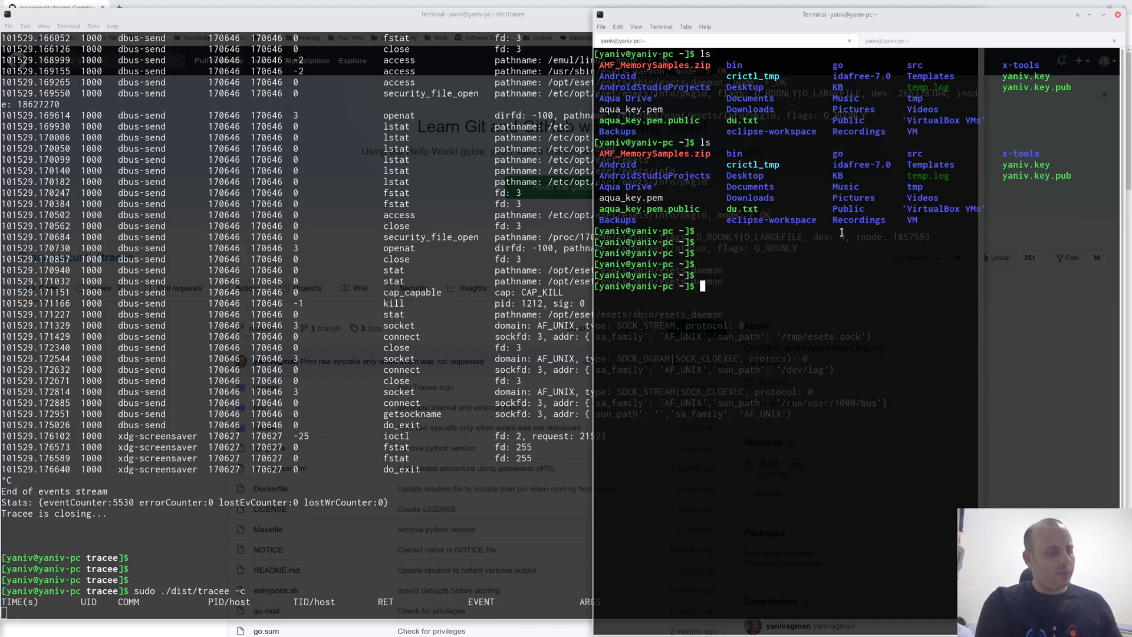
Run 'docker run -it --rm alpine sh' and list files inside the Alpine container.
{"action": "type", "text": "docker"}
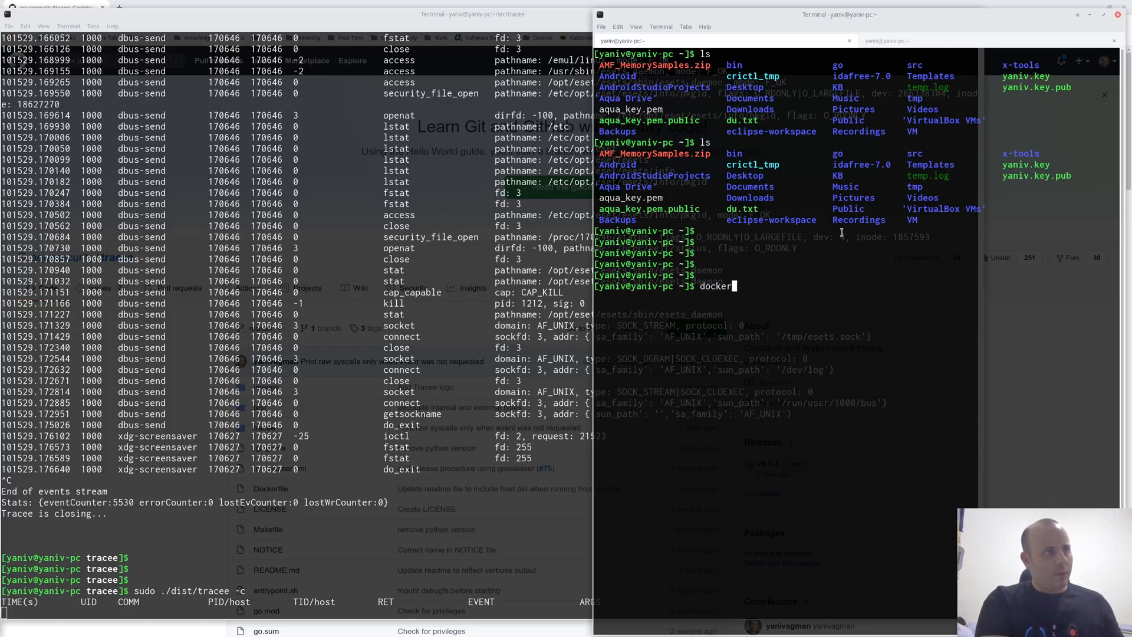
{"action": "type", "text": "run -"}
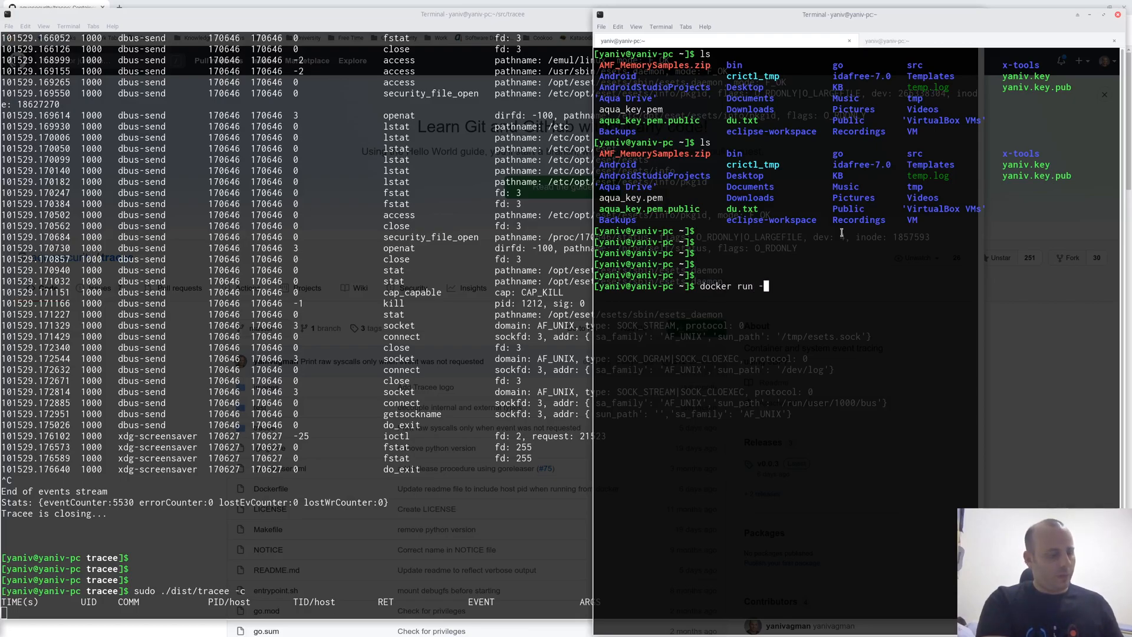
{"action": "type", "text": "it --rm alpine s"}
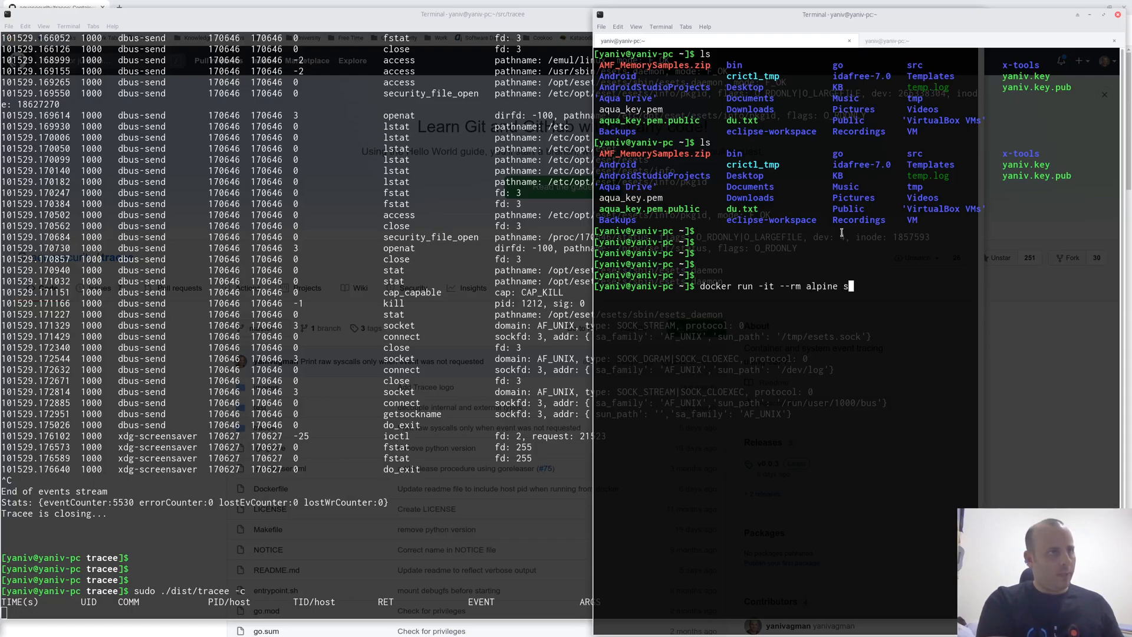
{"action": "type", "text": "bash"}
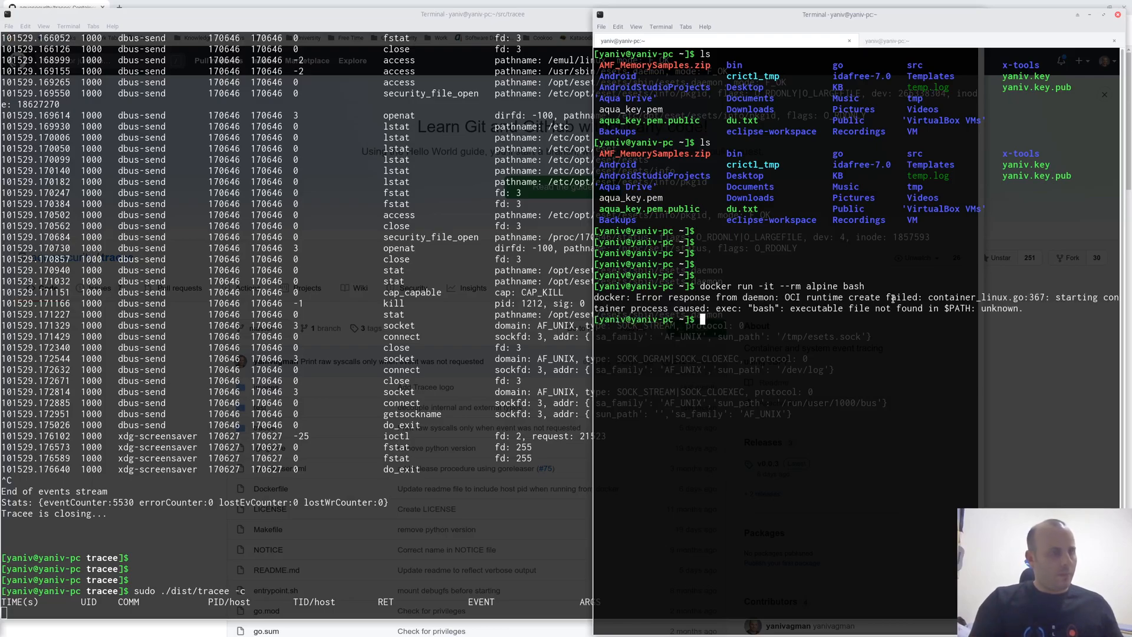
{"action": "type", "text": "docker run -it --rm alpine sh"}
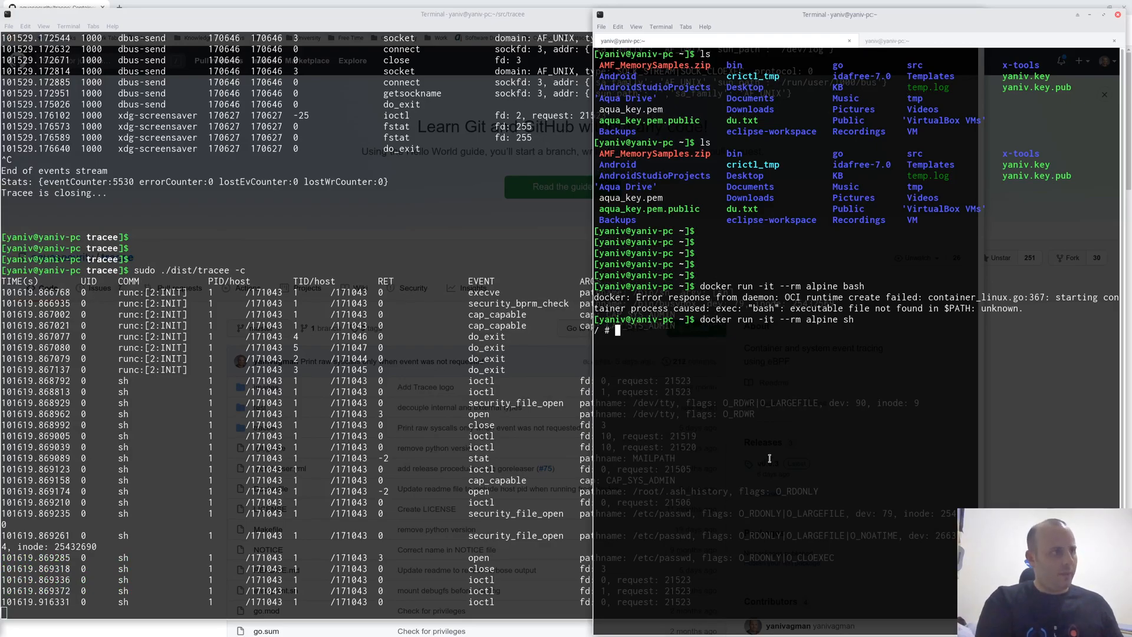
{"action": "type", "text": "ls"}
{"action": "type", "text": "exit"}
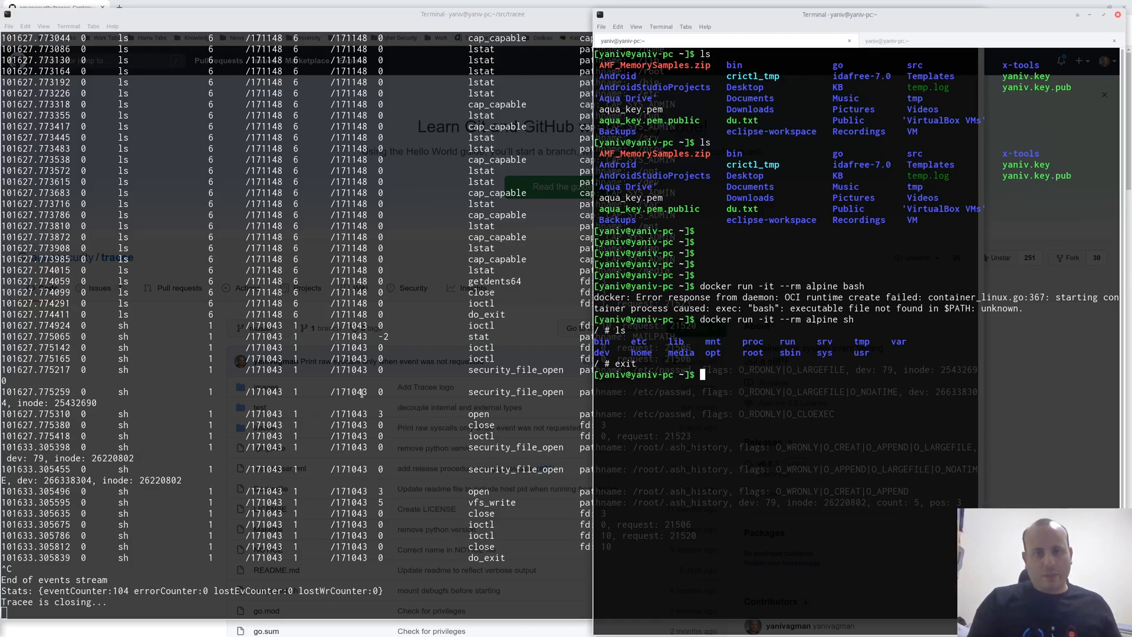
Echo the second shell's PID, 162577, and type 'sudo ./dist/tracee -p 162577'.
{"action": "type", "text": "ec"}
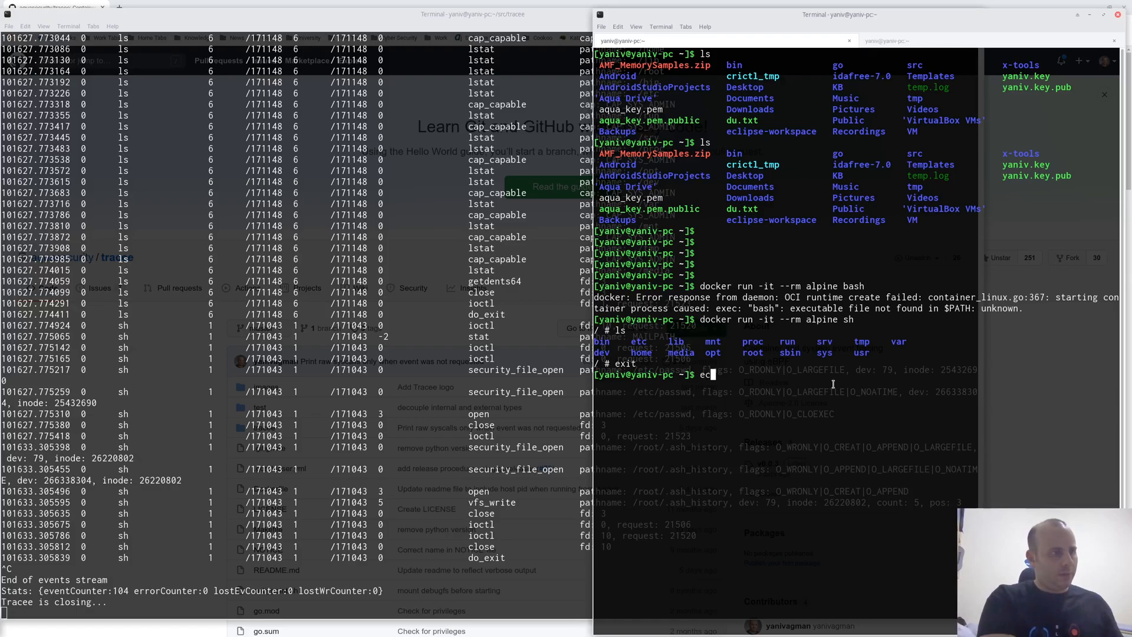
{"action": "type", "text": "cho $$"}
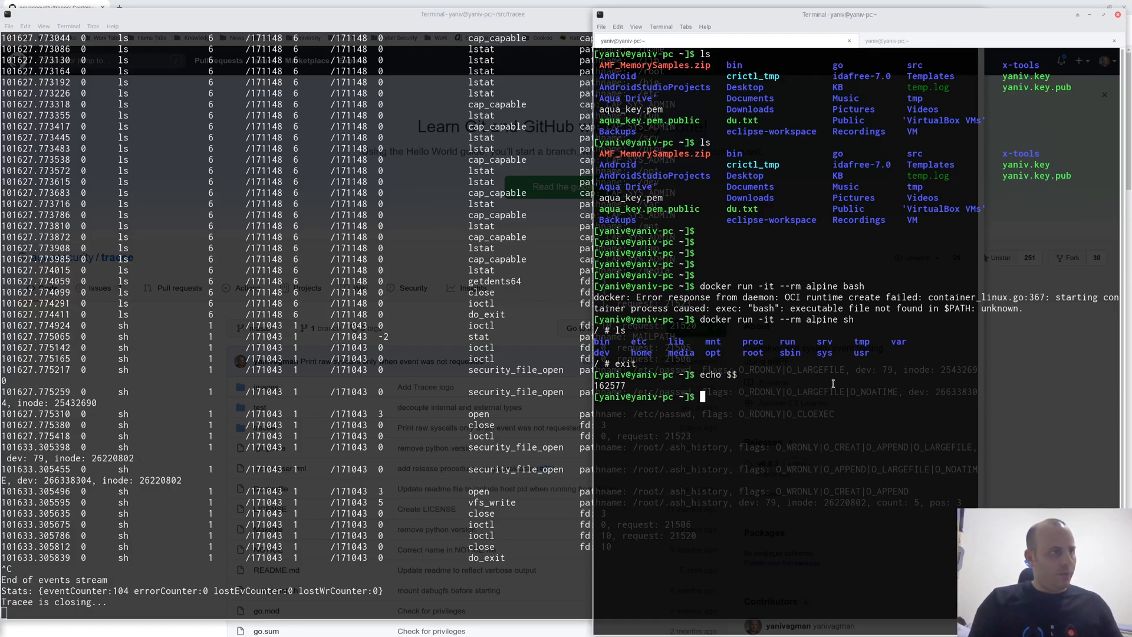
{"action": "right_click", "coordinate": [649, 386]}
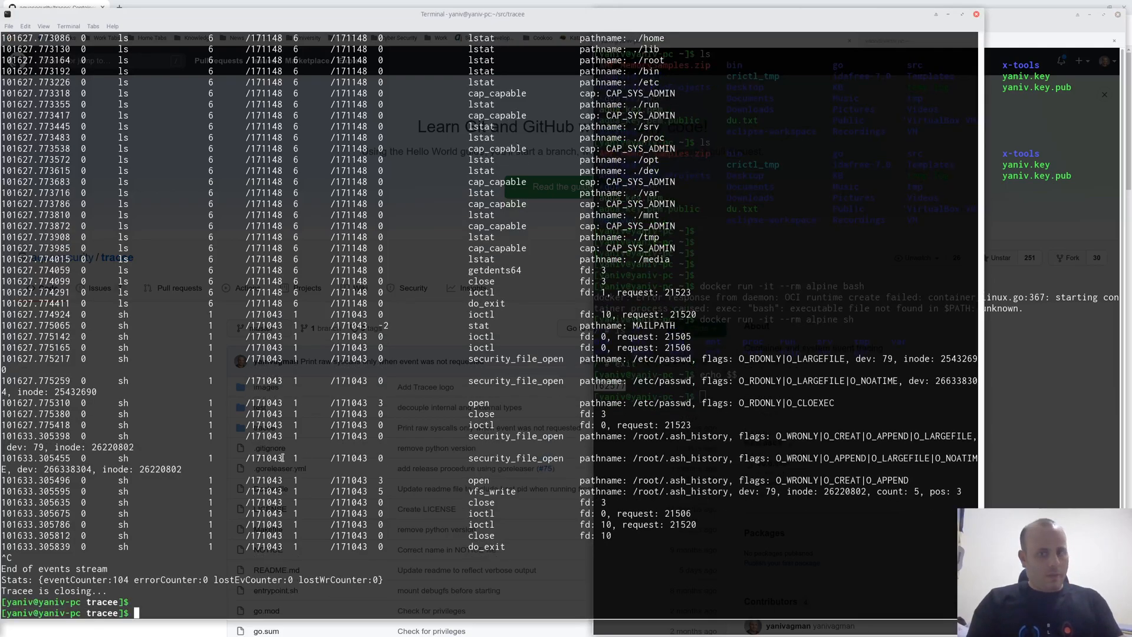
{"action": "type", "text": "sudo ./dist/tracee -p"}
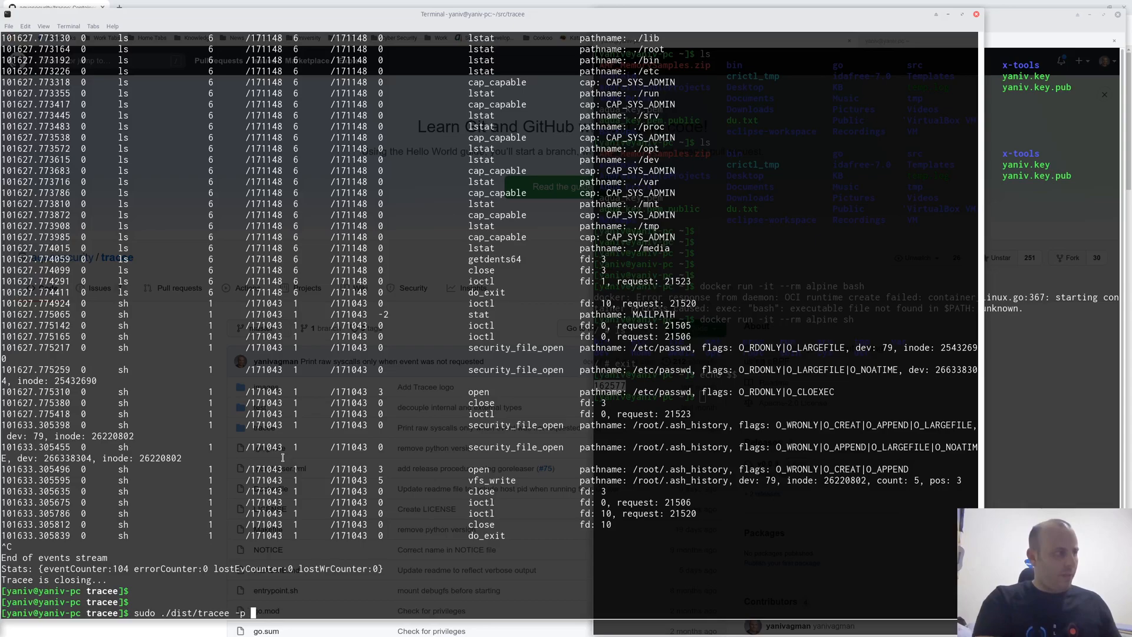
{"action": "type", "text": "162577"}
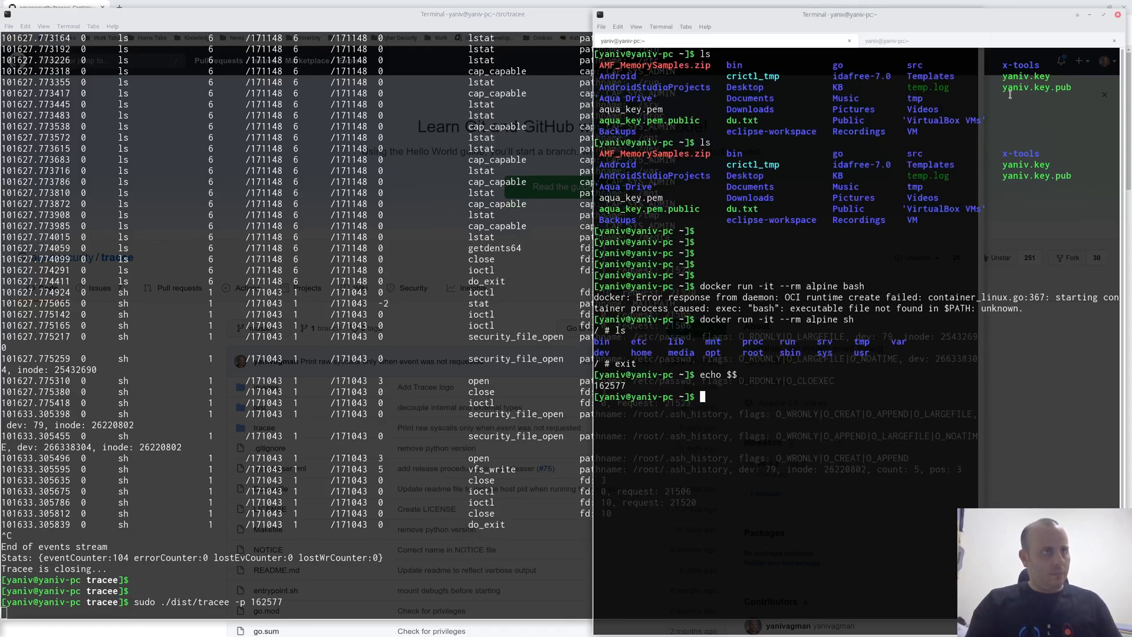
Compare shell PIDs in another tab with ps and echo $$ (PID 169395).
{"action": "type", "text": "ps"}
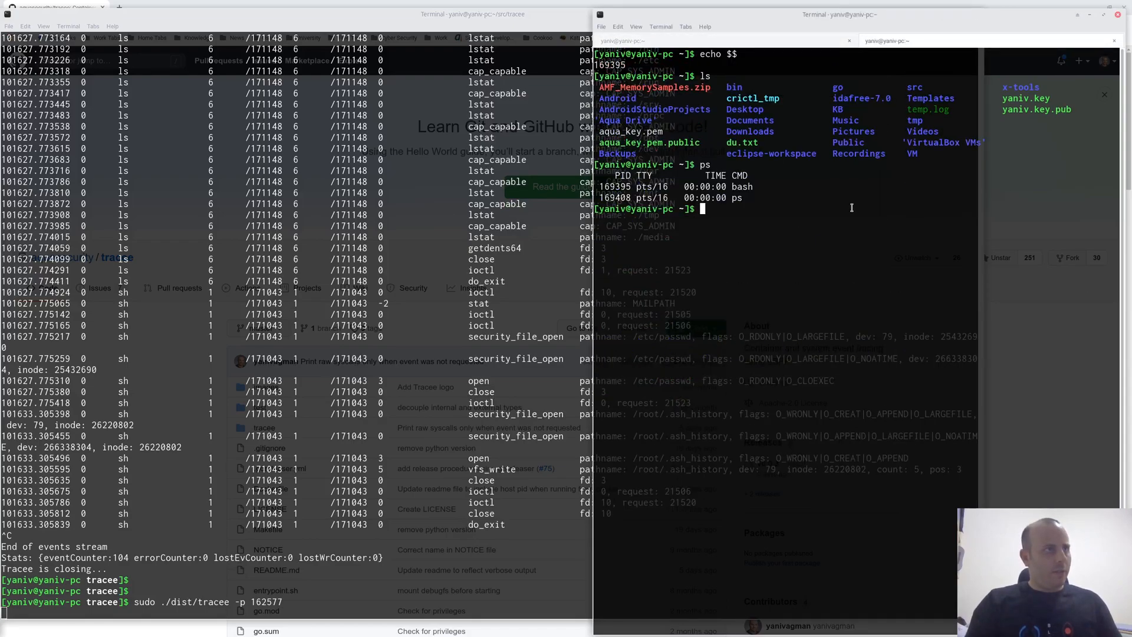
{"action": "type", "text": "ps"}
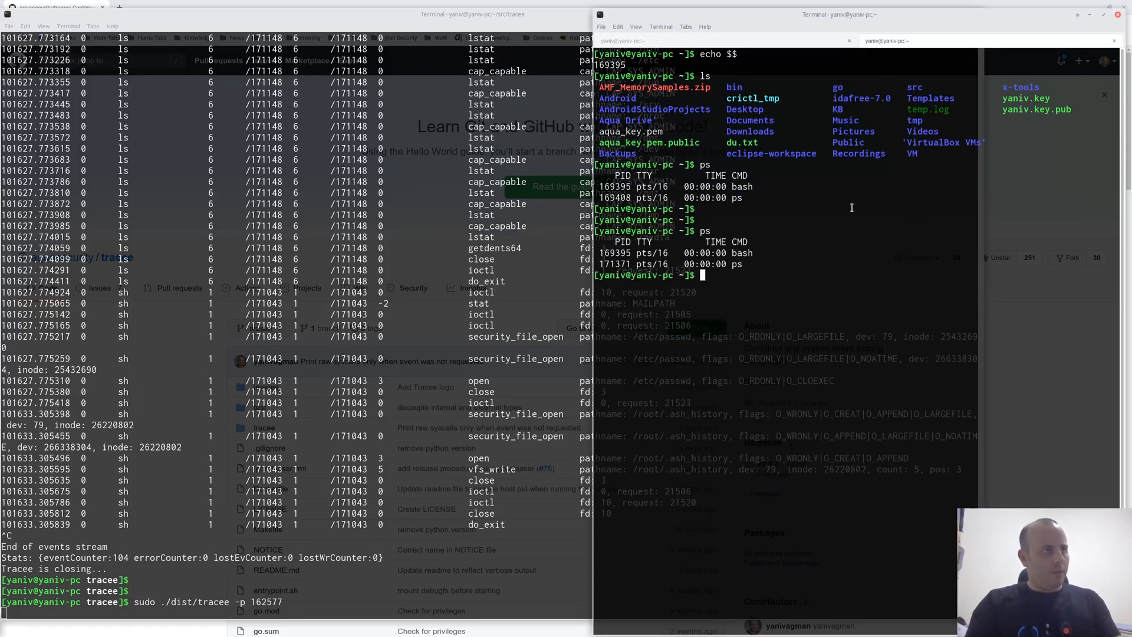
{"action": "type", "text": "echo $$"}
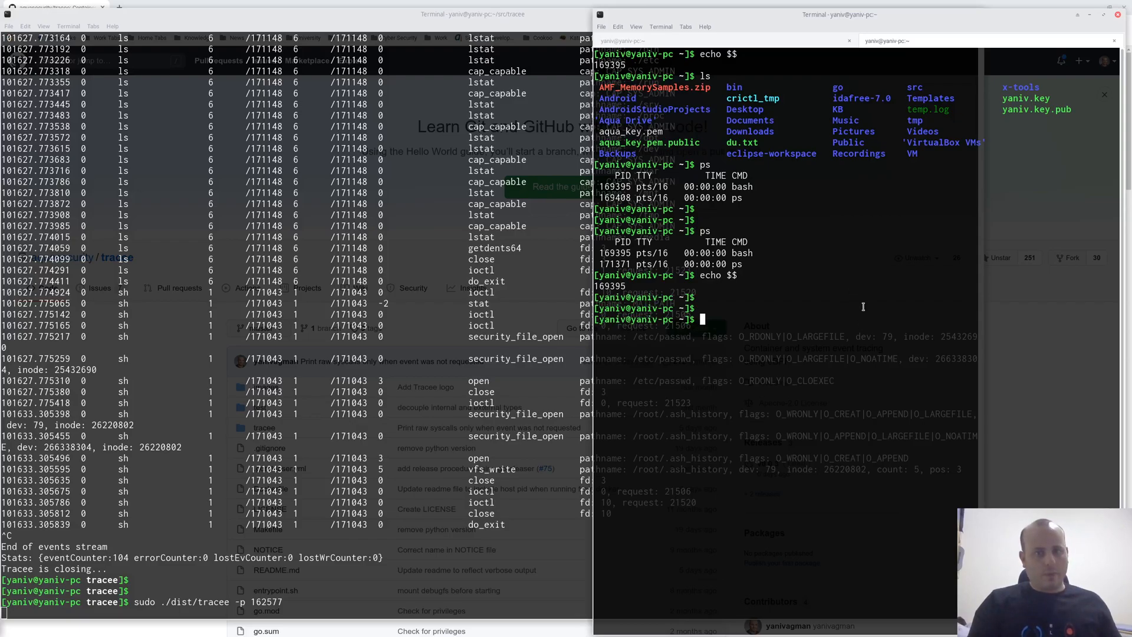
{"action": "mouse_move", "coordinate": [676, 327]}
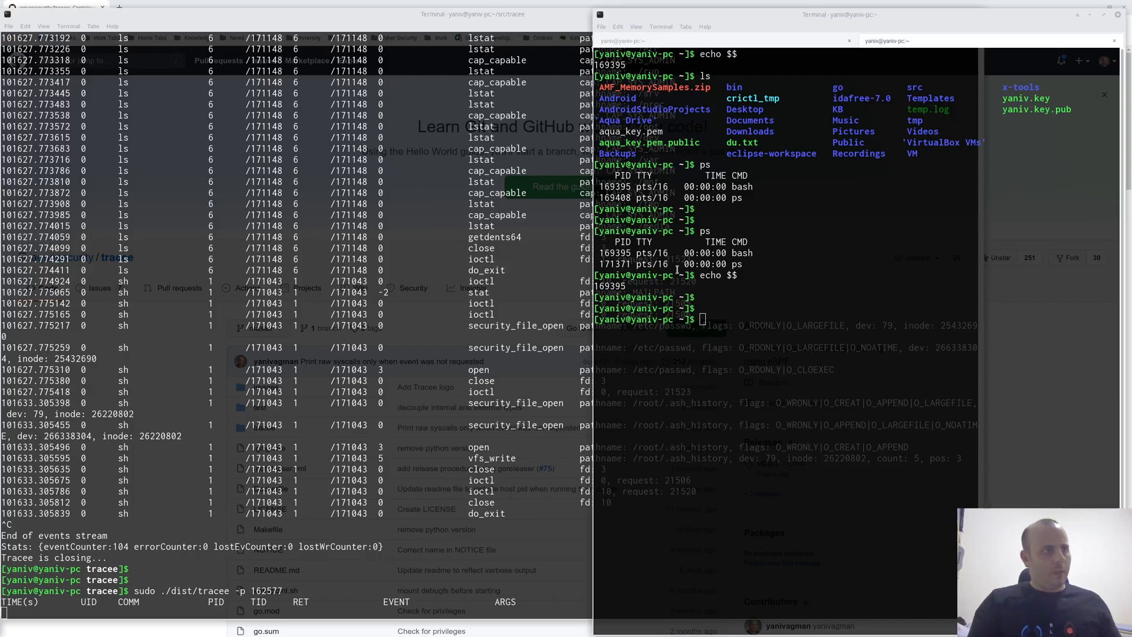
{"action": "mouse_move", "coordinate": [813, 356]}
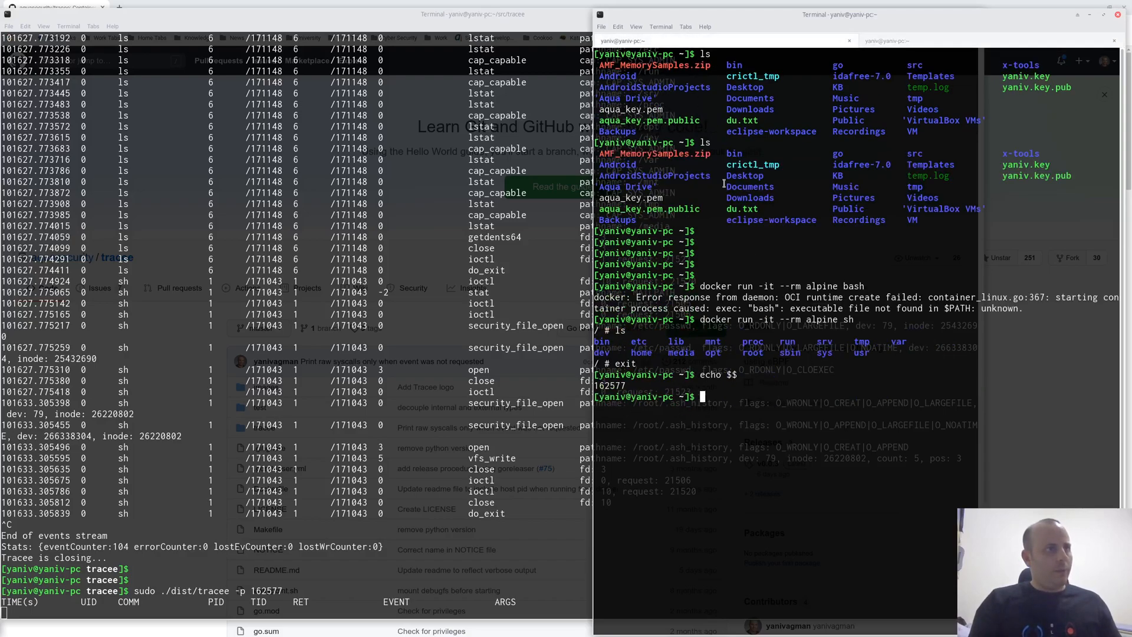
Run bogus command 'sdfsdfsdfsdf' in shell 162577, then start typing 'sudo ./dist/tracee -'.
{"action": "type", "text": "sdfsdfsdfsdf"}
{"action": "type", "text": "l"}
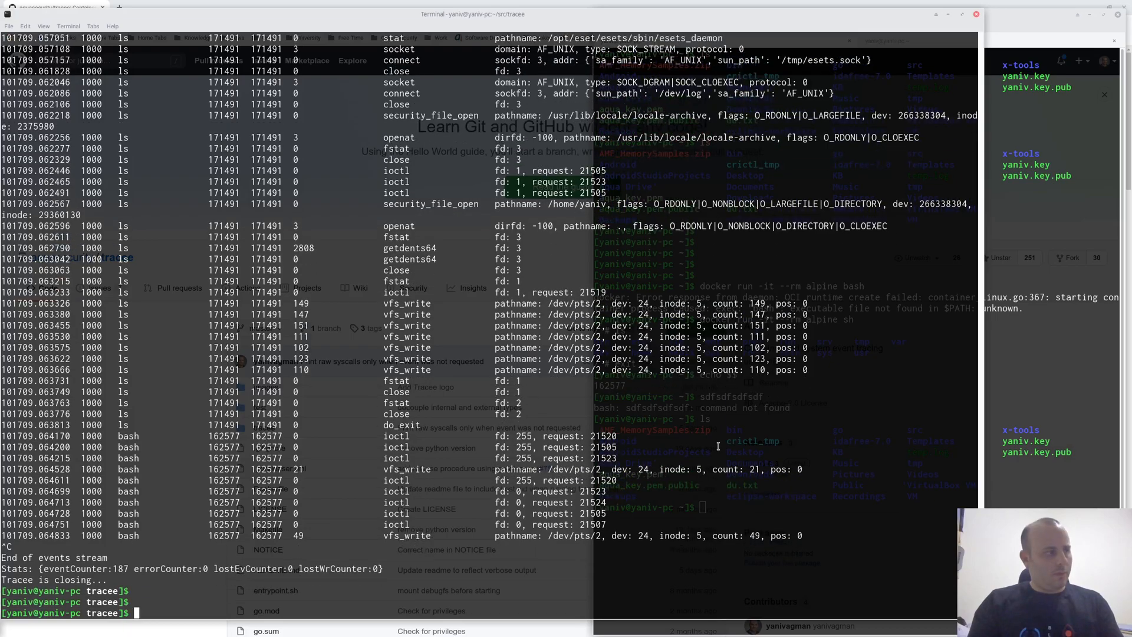
{"action": "type", "text": "sudo ./dist/tracee -"}
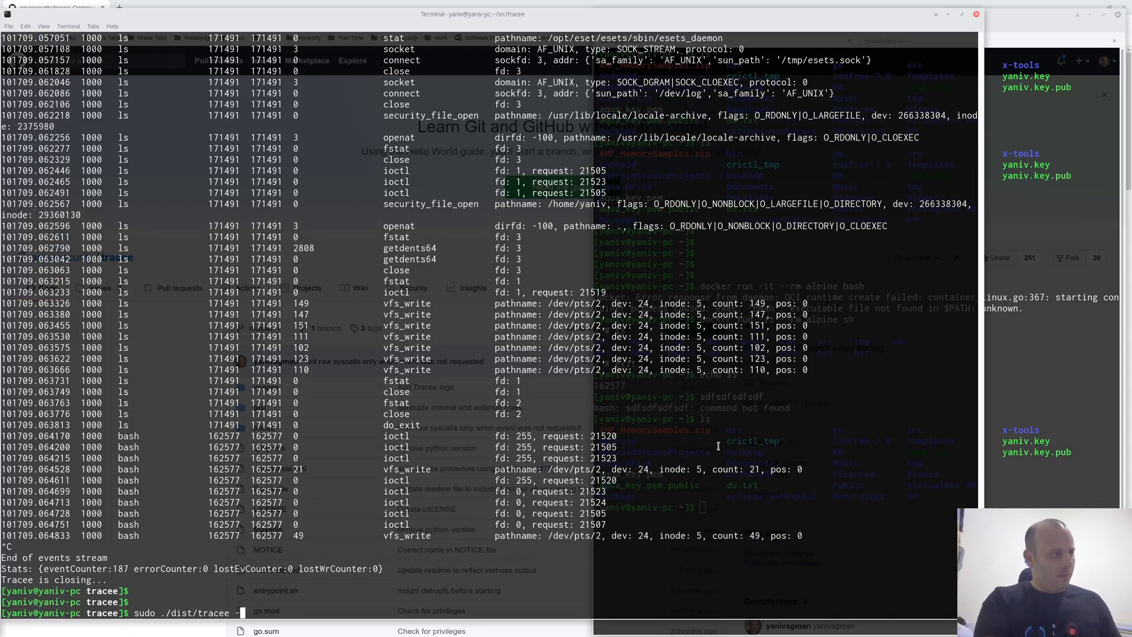